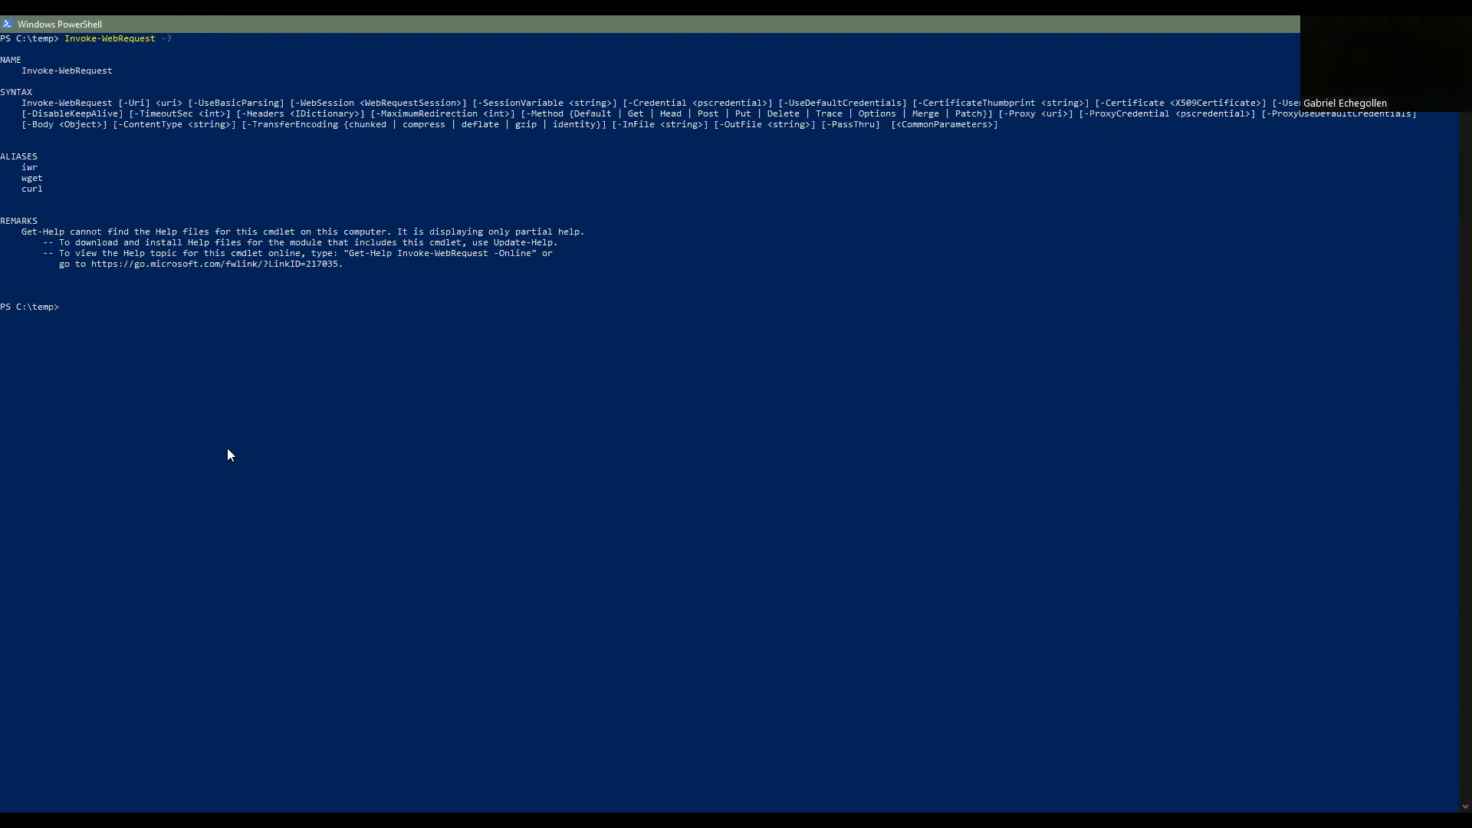
- Clear the console with the clear command to remove the help output
type("clear")
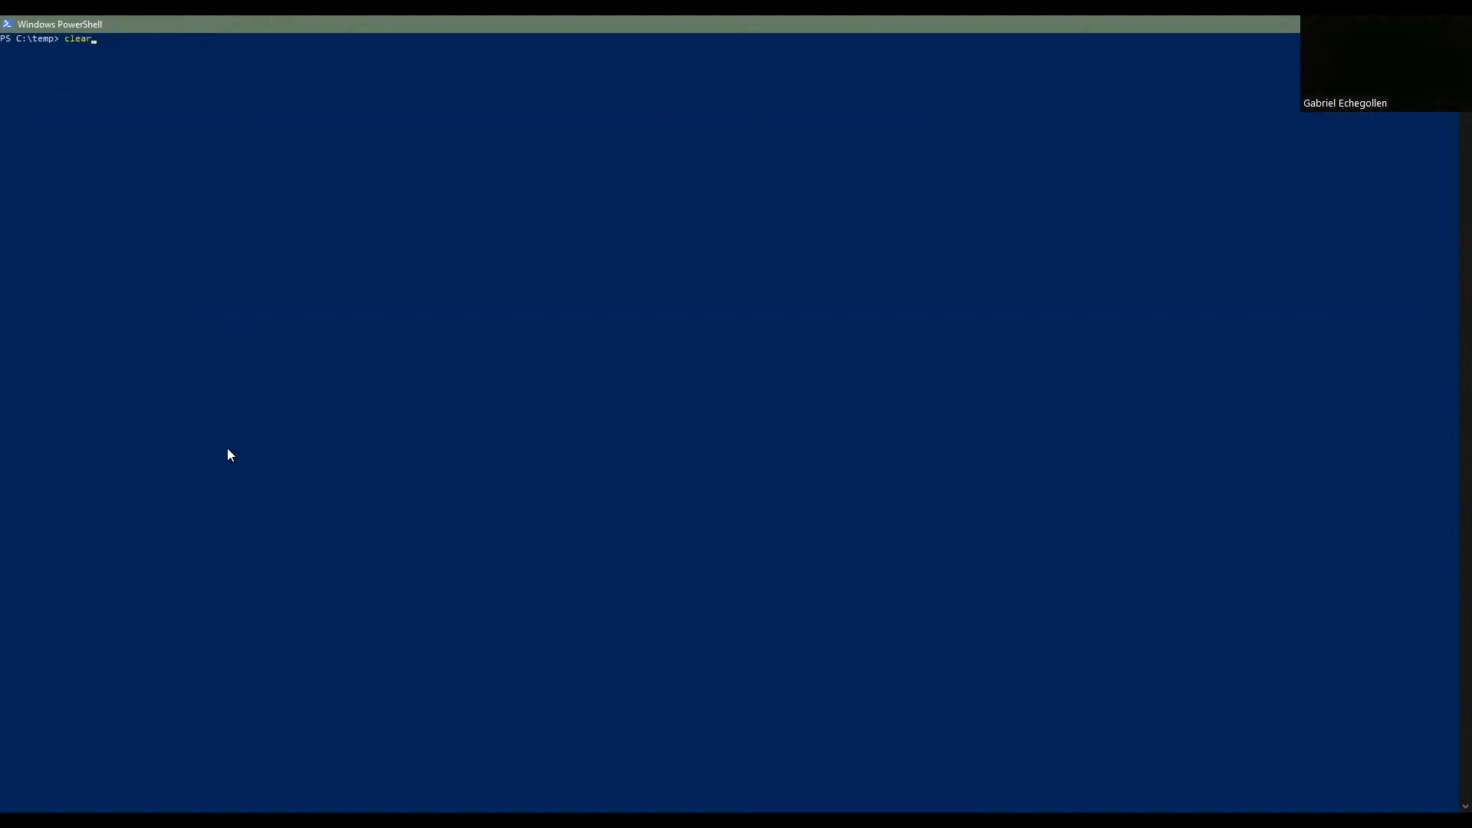
type("Invoke-WebRequest www.")
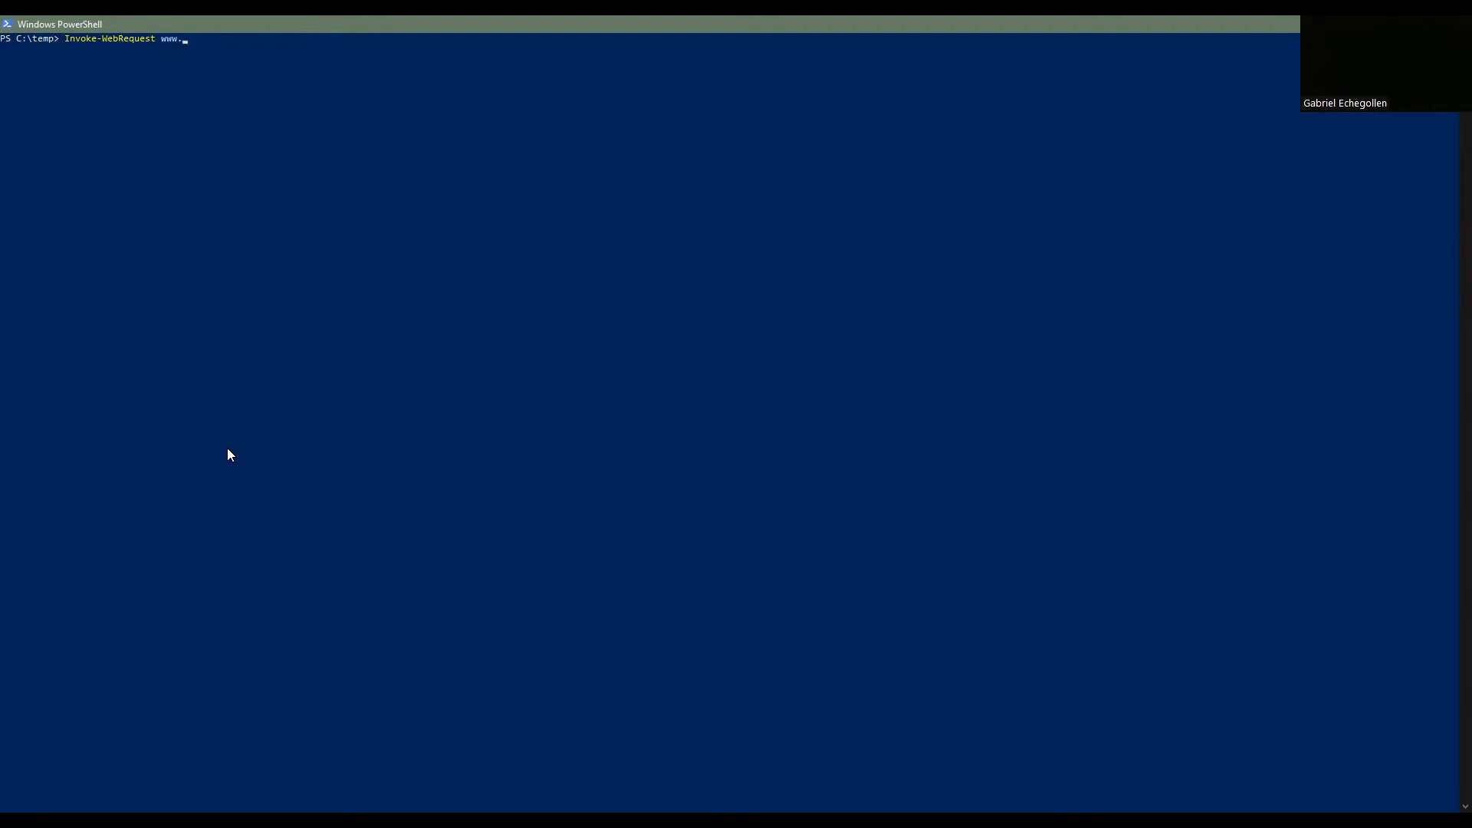
type("bmc.co")
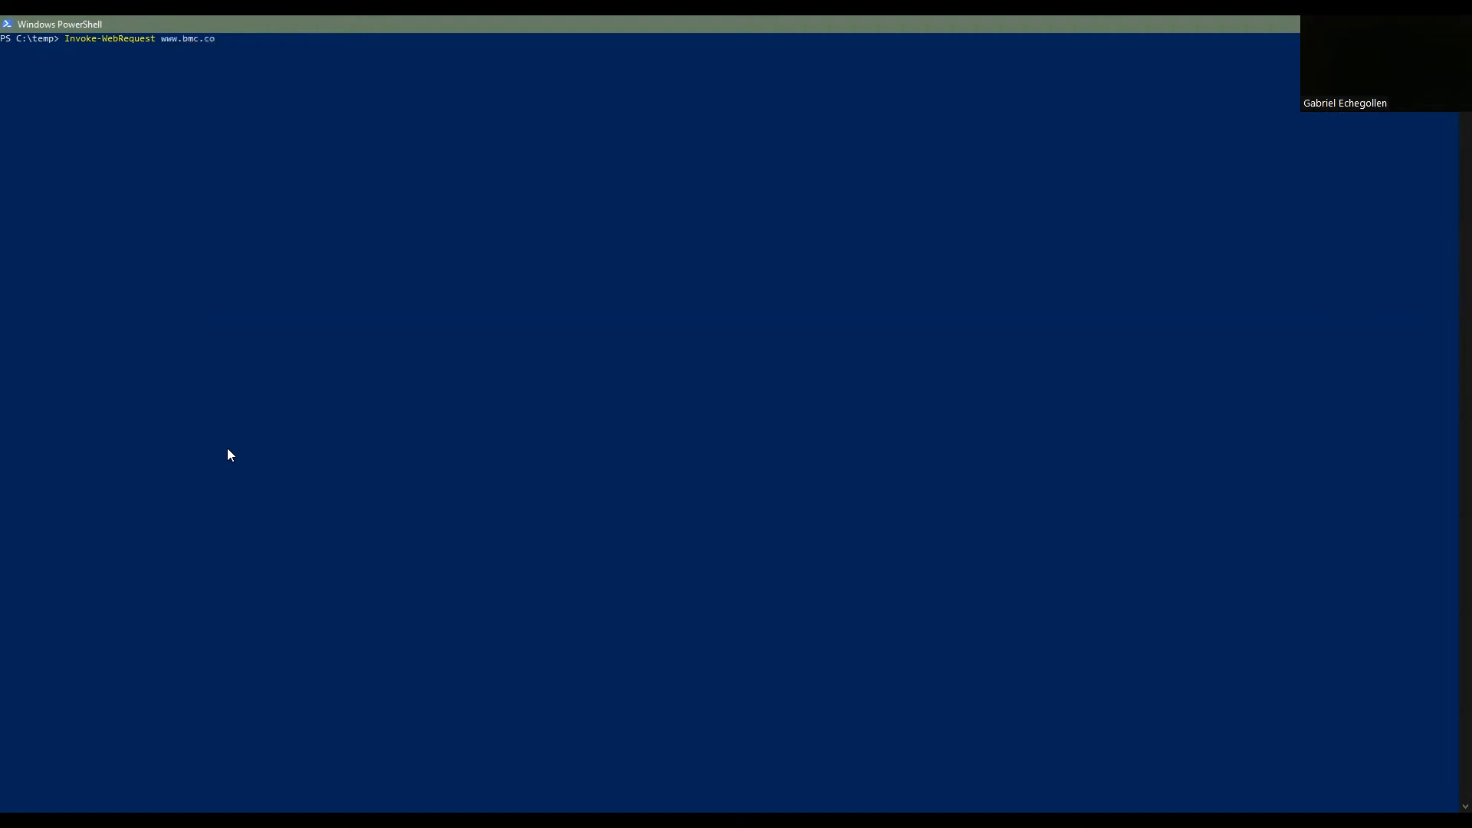
key("Return")
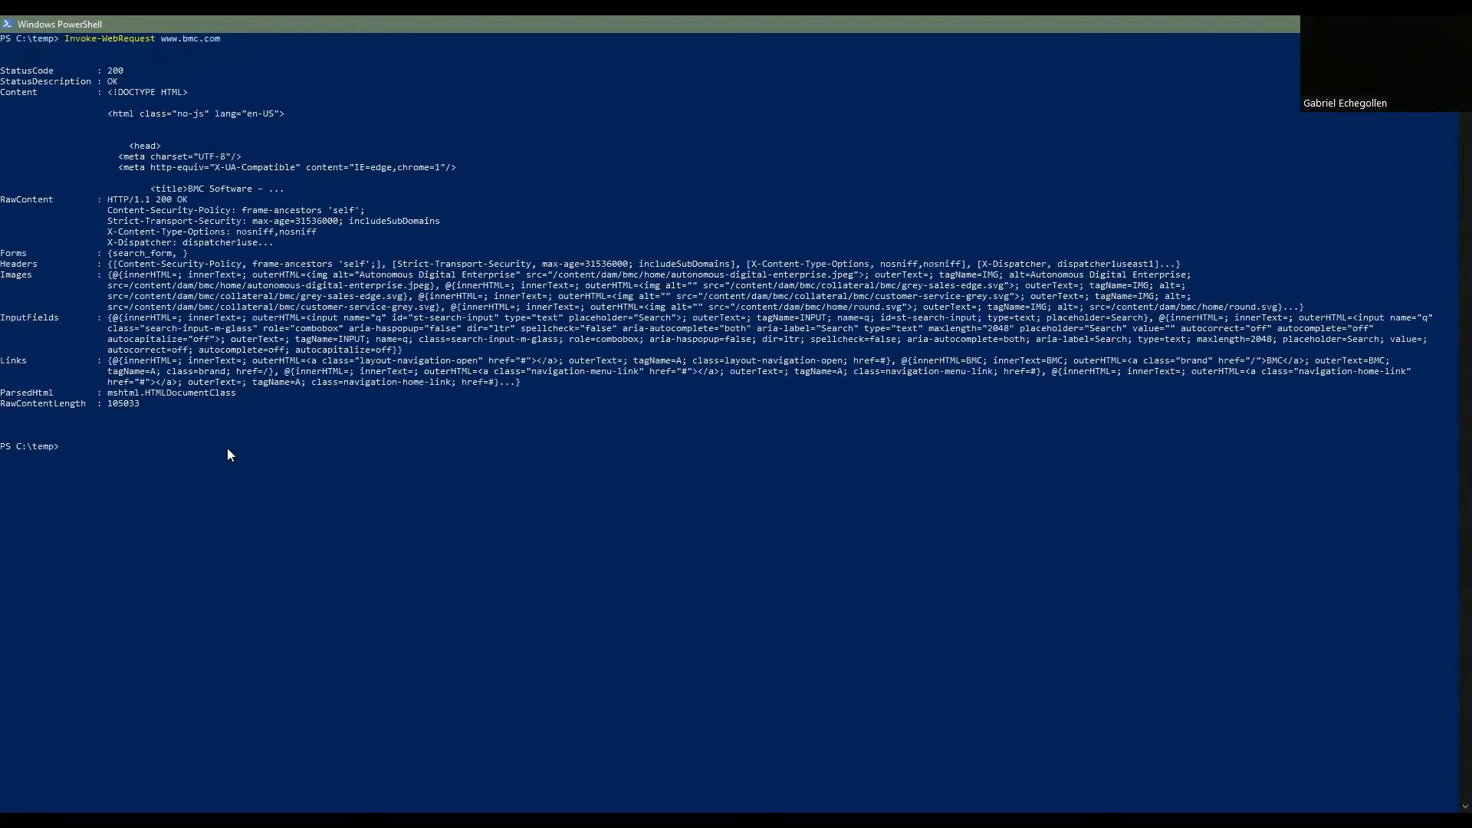